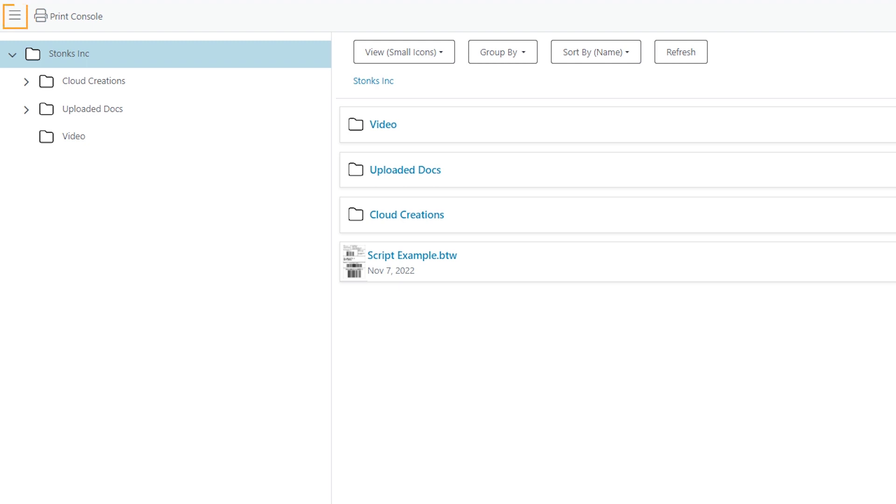
Go to Manage Files from the navigation menu to list the Stonks Inc folders and files
left_click(16, 16)
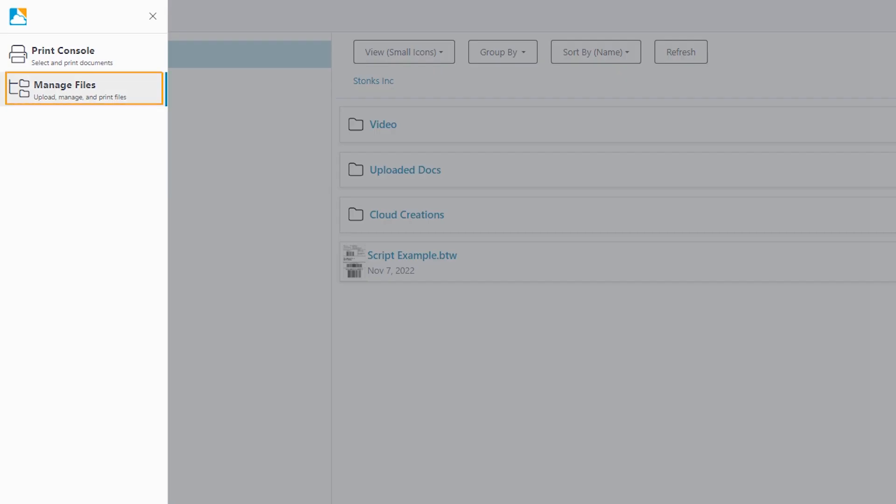
left_click(84, 89)
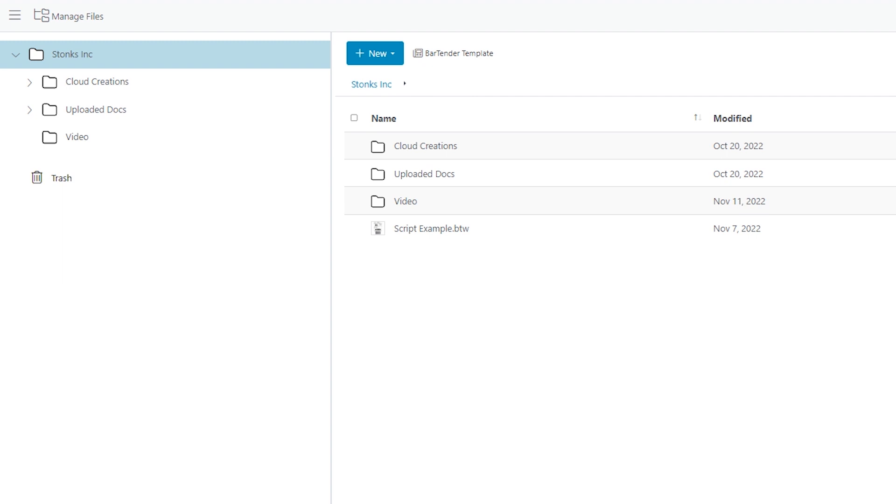
left_click(374, 52)
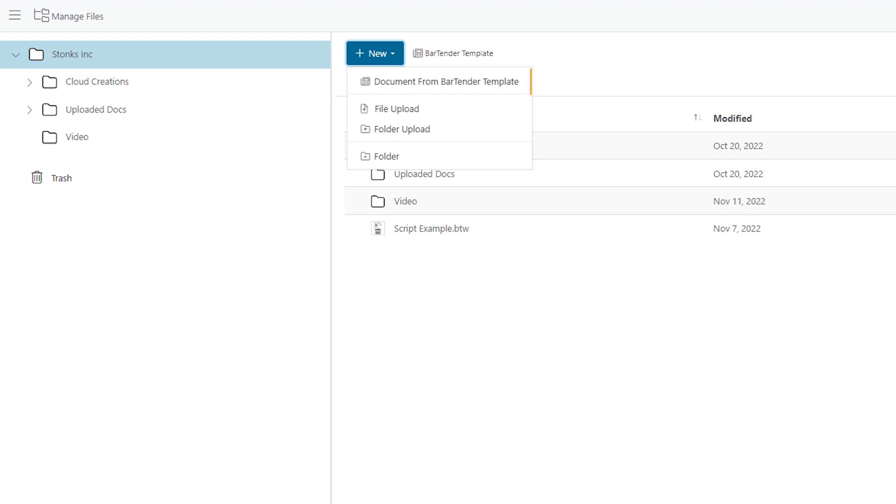
mouse_move(440, 81)
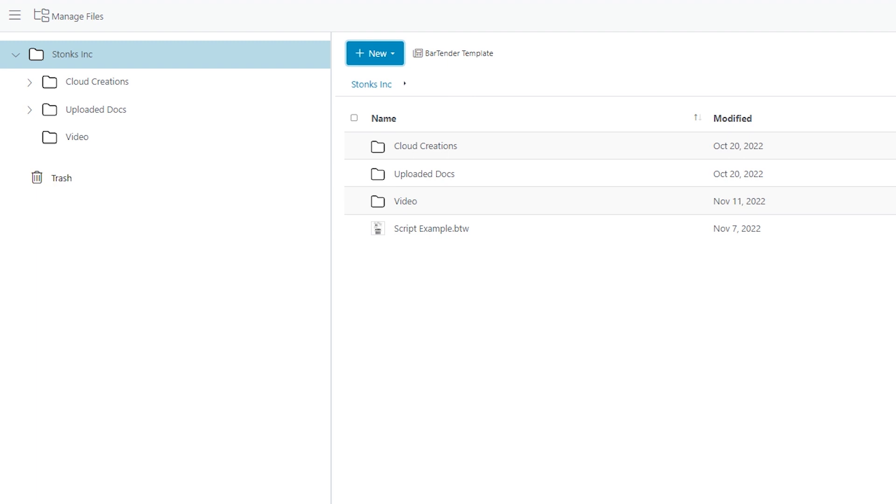
left_click(353, 201)
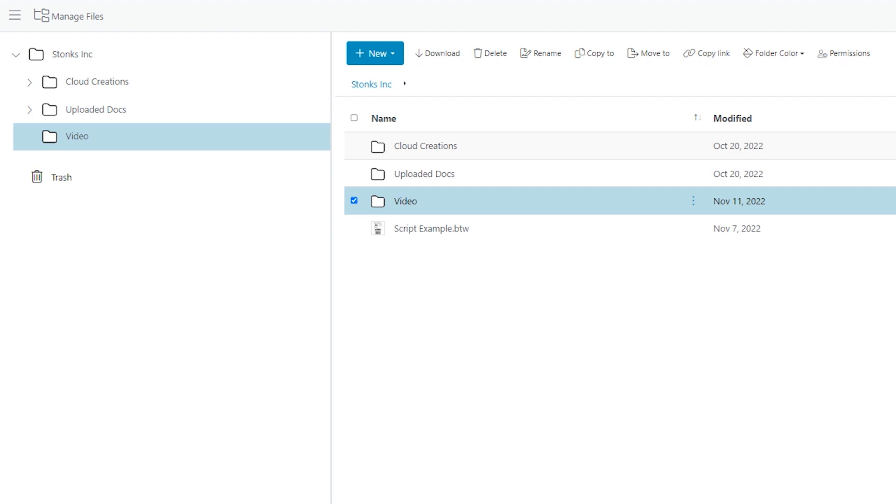
left_click(354, 201)
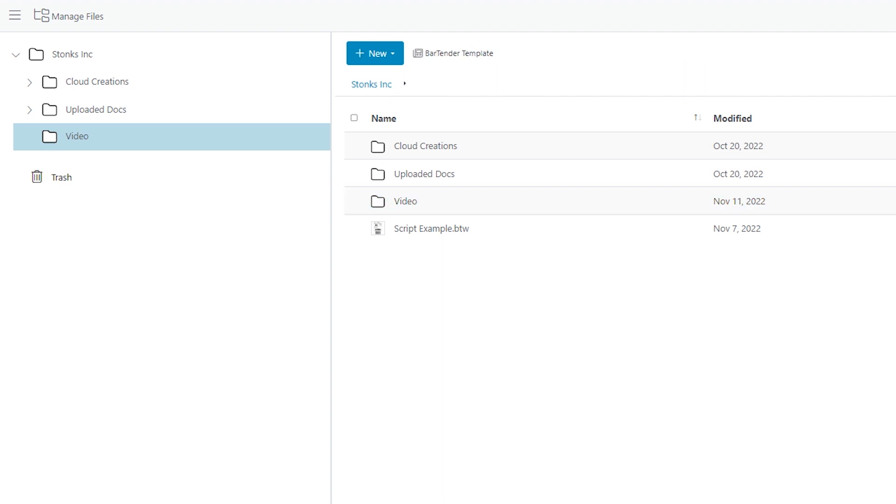
Select Script Example.btw and show its details panel with label preview and 59.6 KB size
left_click(354, 228)
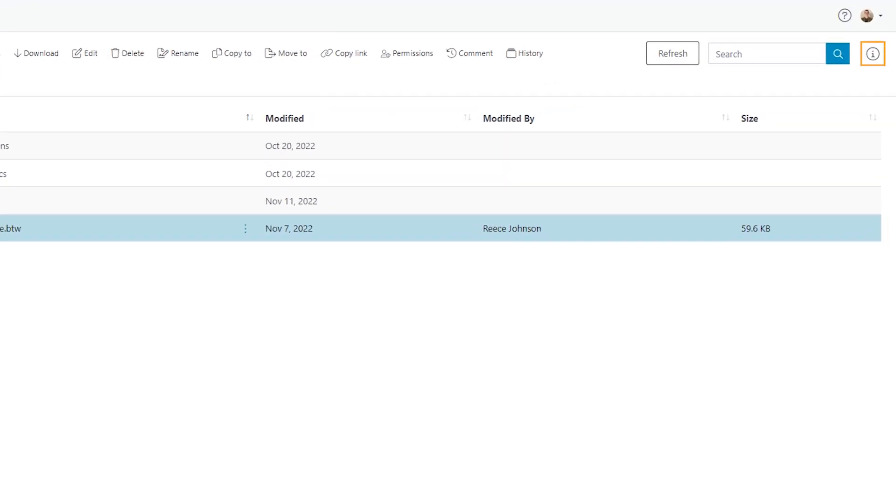
left_click(872, 54)
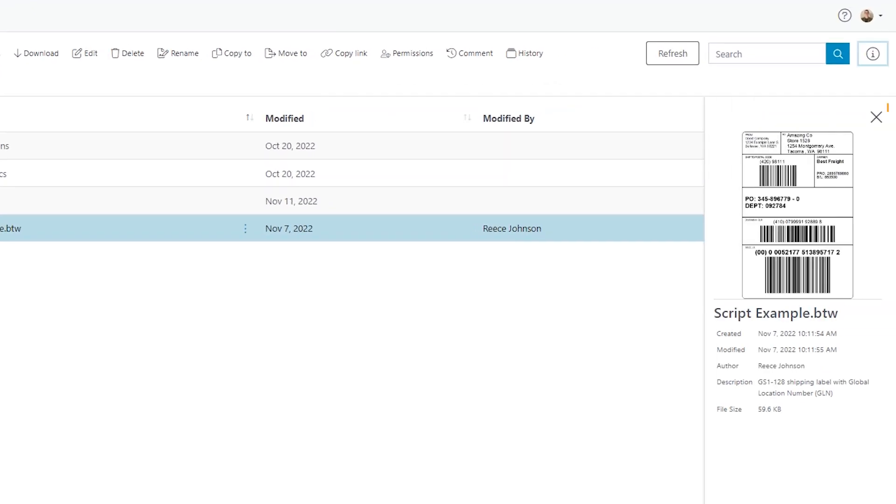